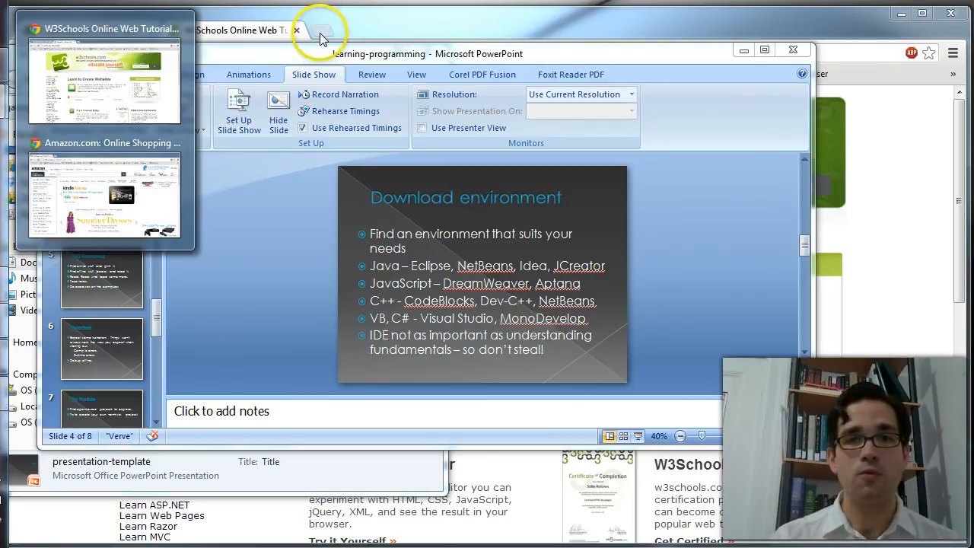
Step: Switch from the slides to the Chrome window and bring up Google in a new tab
left_click(335, 30)
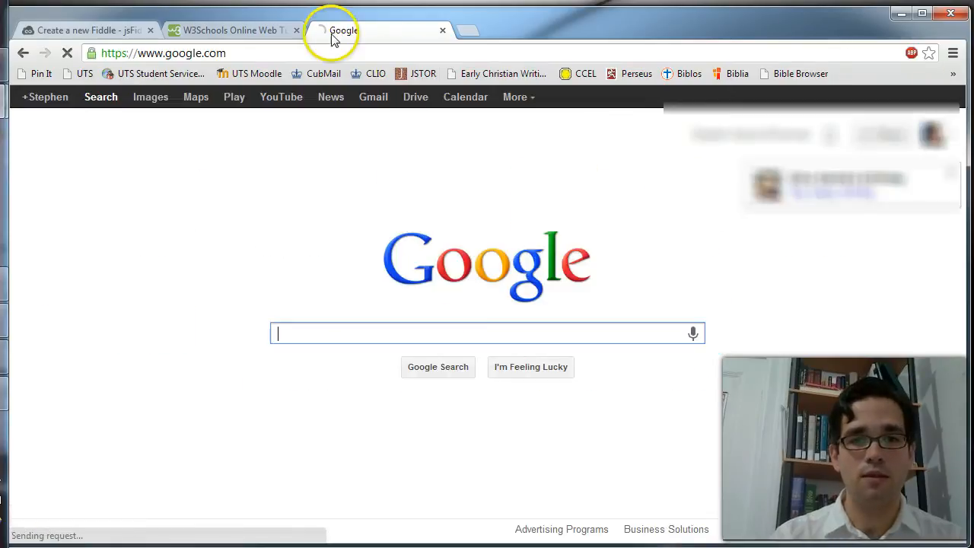
Step: Search Google for 'visual studio express', then refine to visual studio 11 express preview
type("visur")
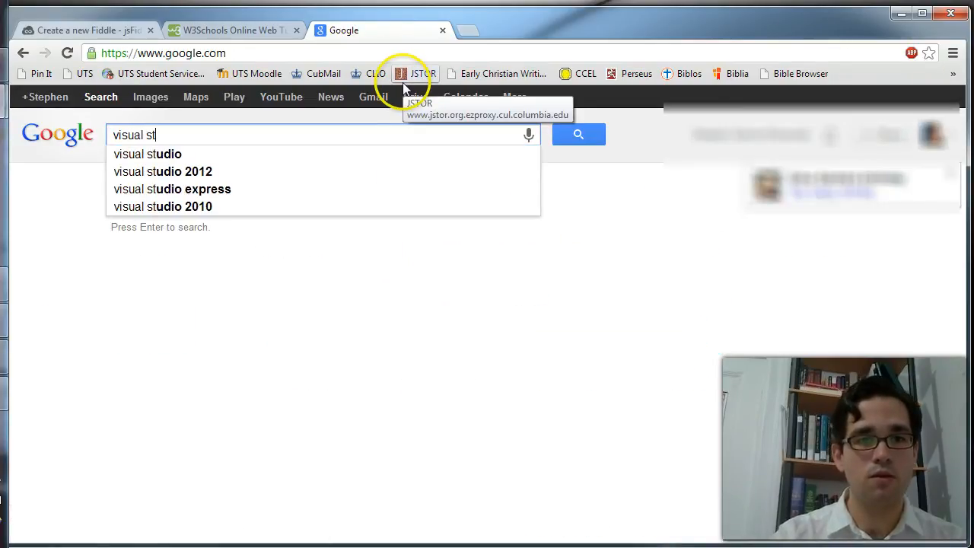
type("ud")
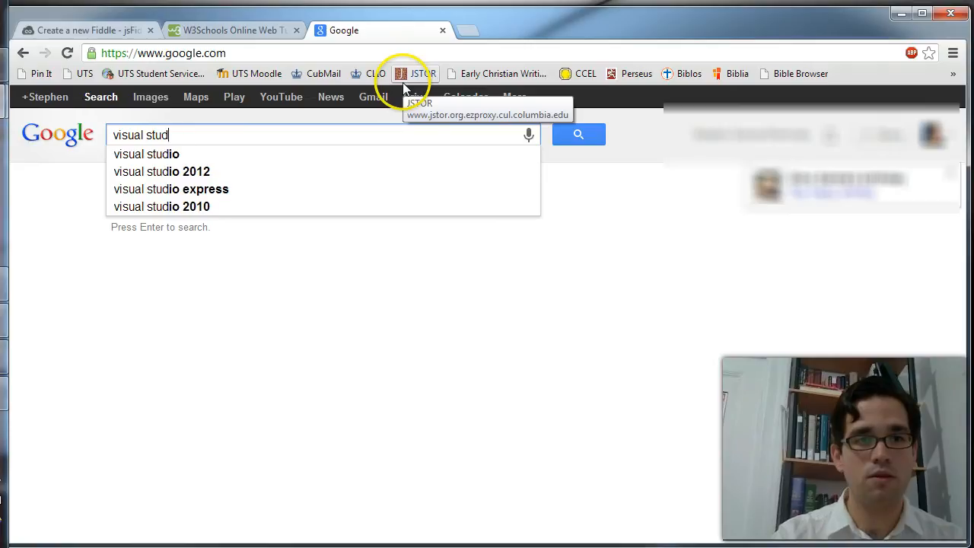
type("io")
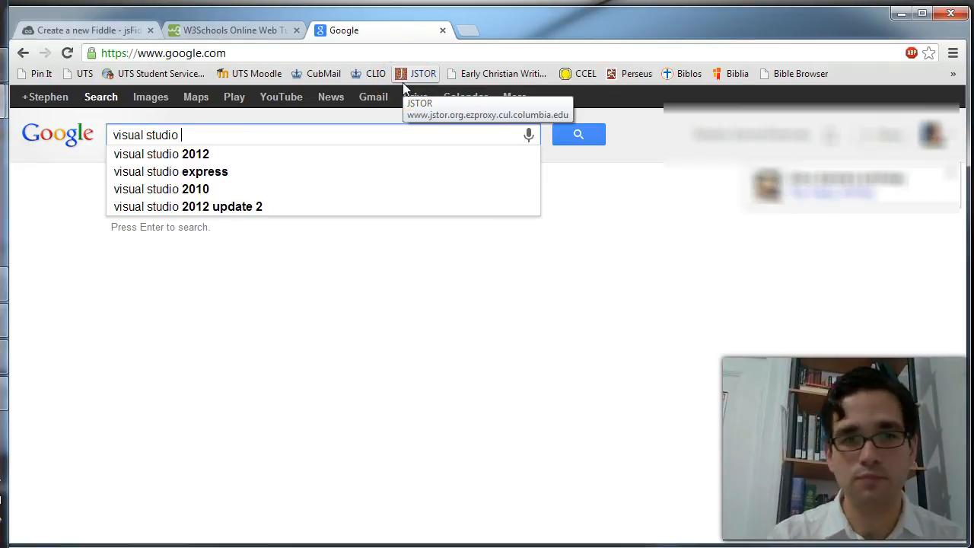
key("Backspace")
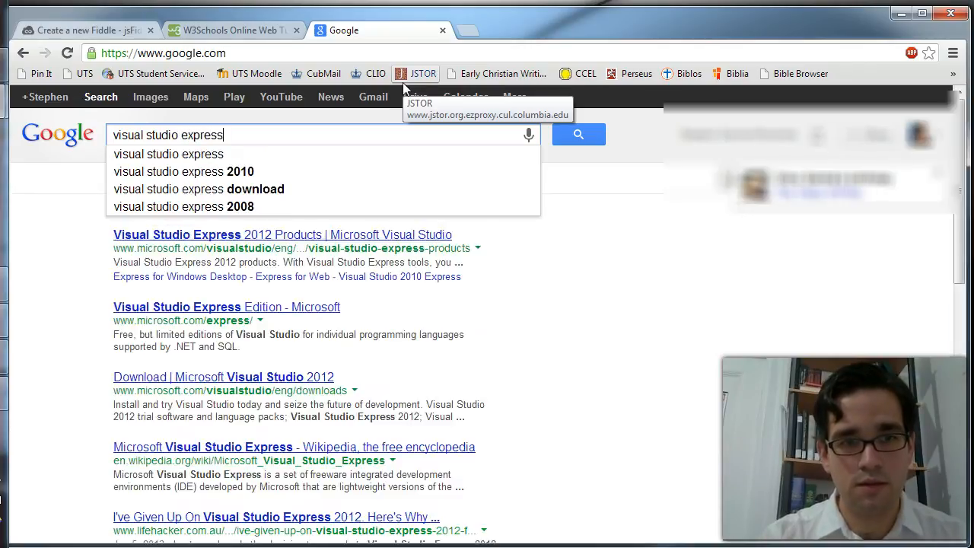
type("price")
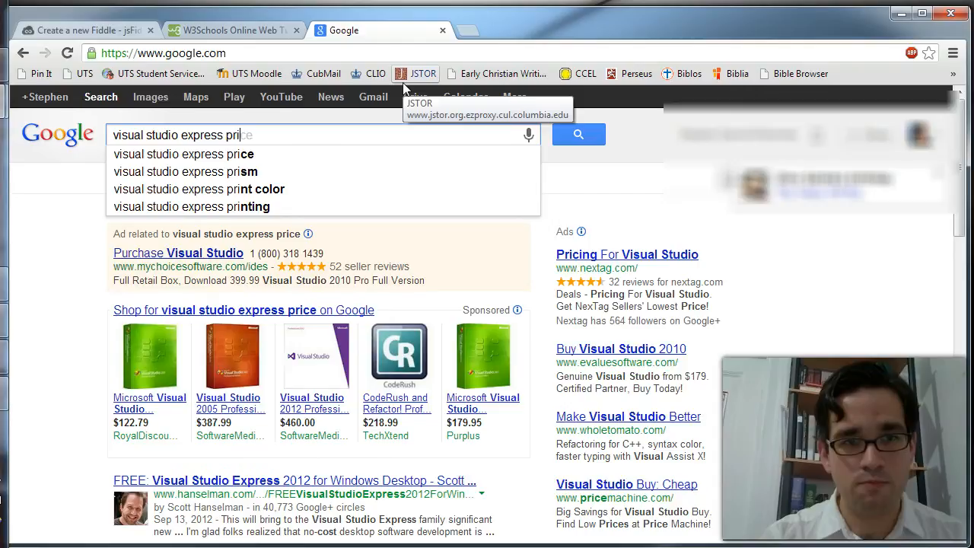
key("Backspace")
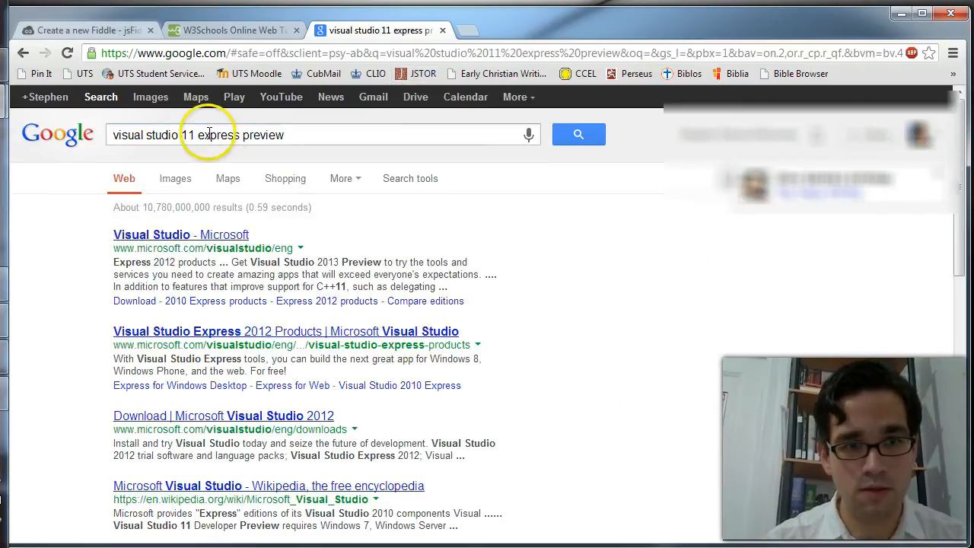
Step: Follow the 'Visual Studio - Microsoft' result to the Visual Studio 2013 Preview page
left_click(179, 234)
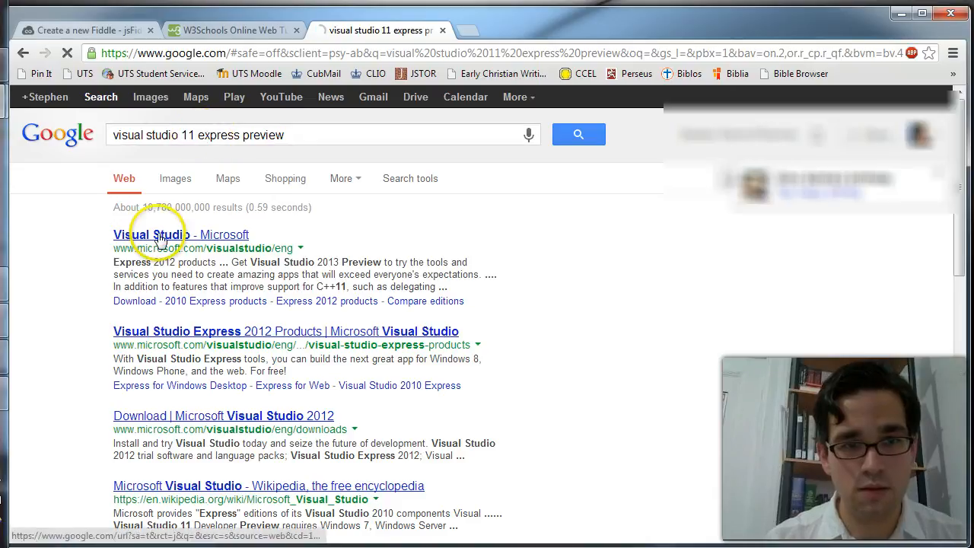
left_click(149, 234)
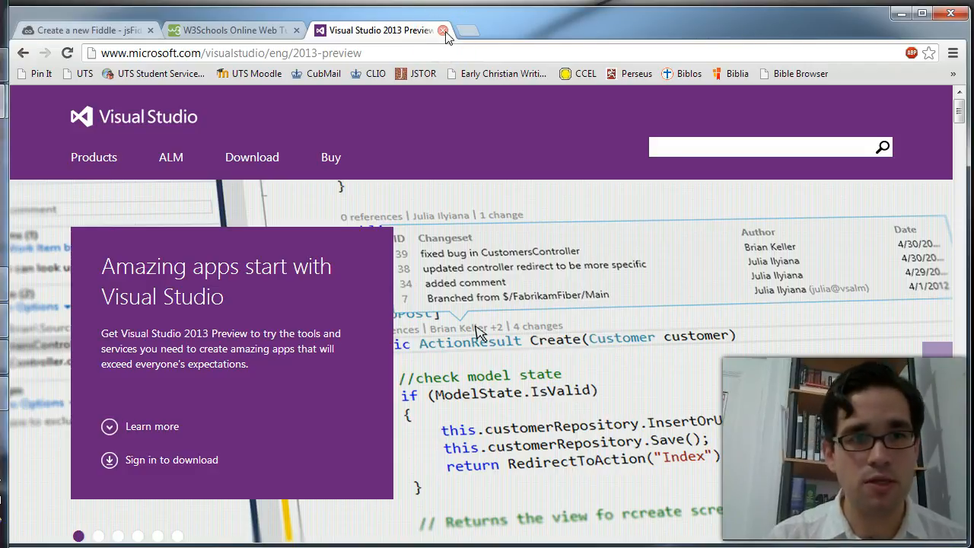
Step: Close the Visual Studio tab so the ruby-lang.org home page is showing
left_click(445, 31)
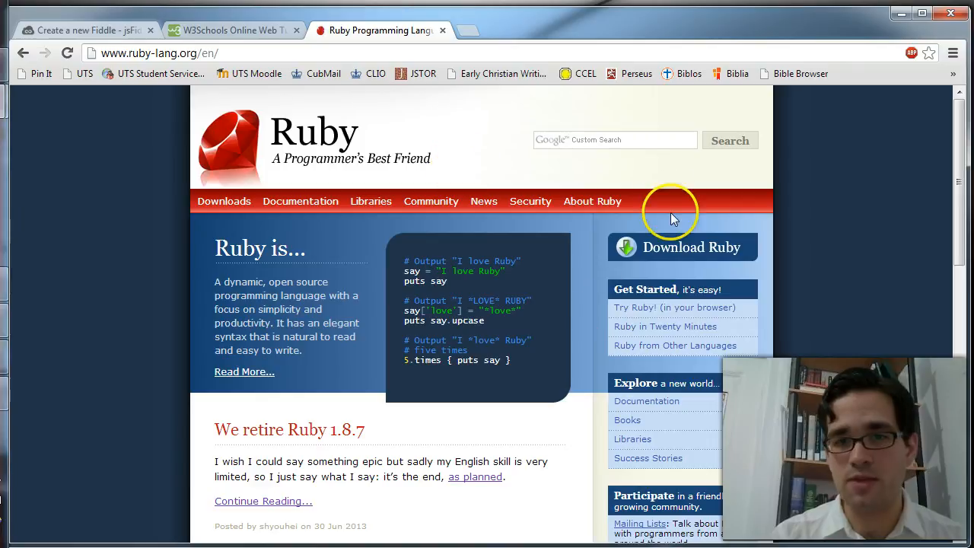
mouse_move(673, 258)
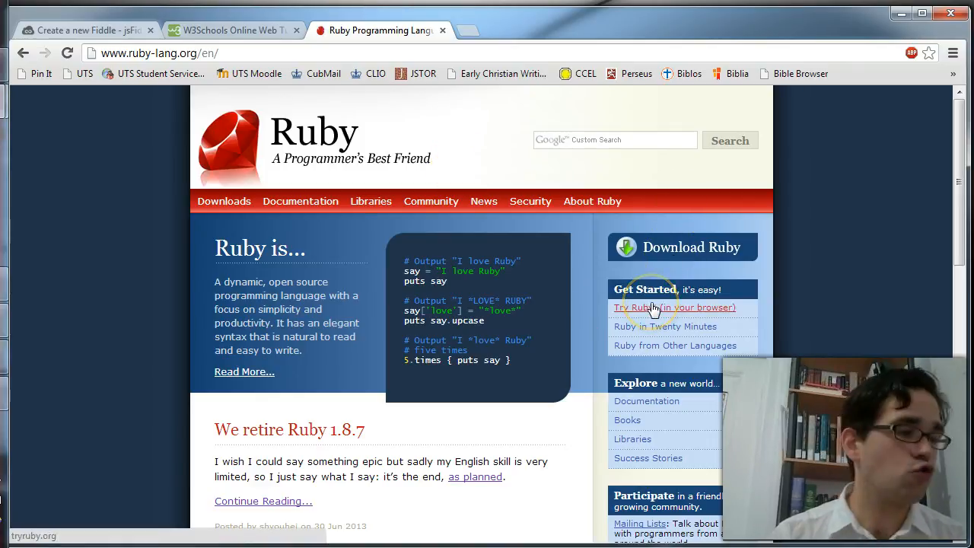
Step: Start Try Ruby in the browser, run help, then evaluate 2+6 to get => 8 and Success!
left_click(673, 308)
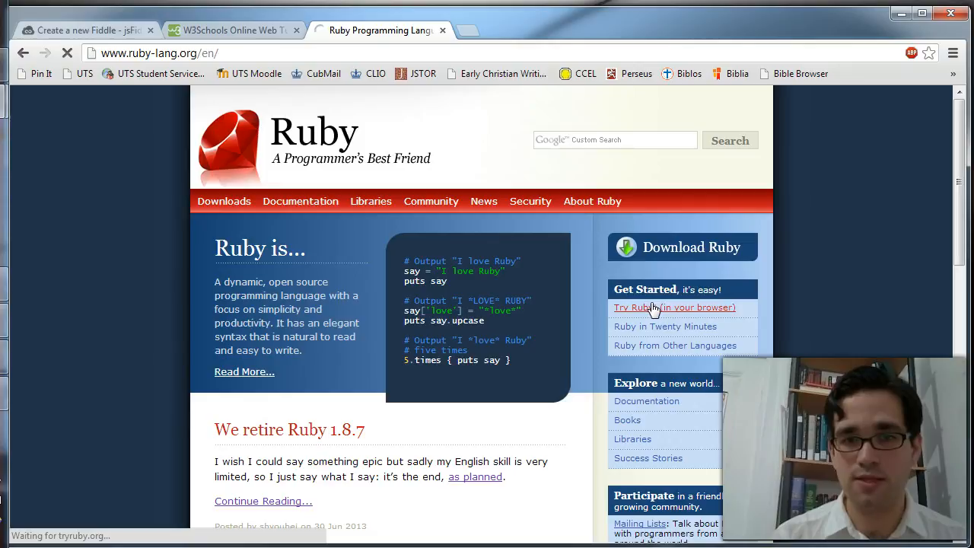
left_click(674, 308)
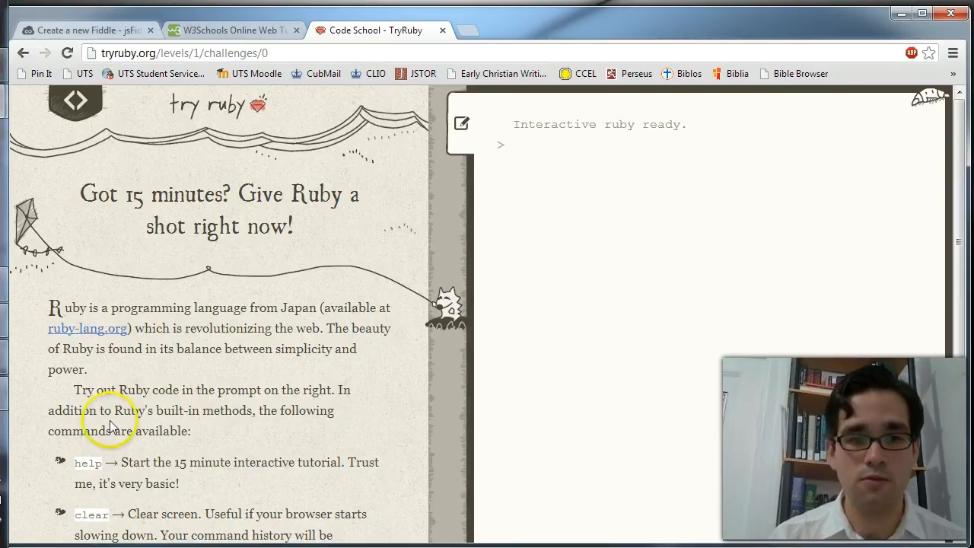
mouse_move(661, 314)
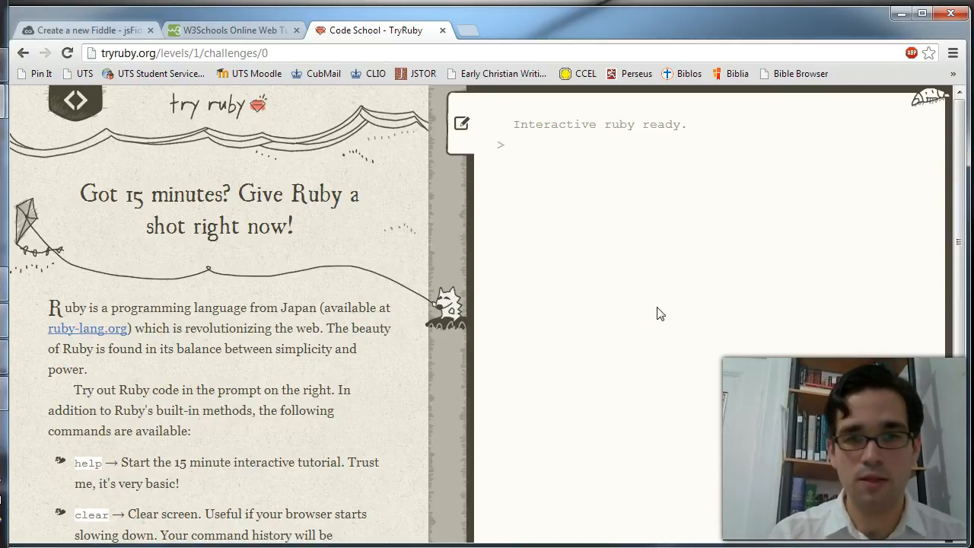
type("help")
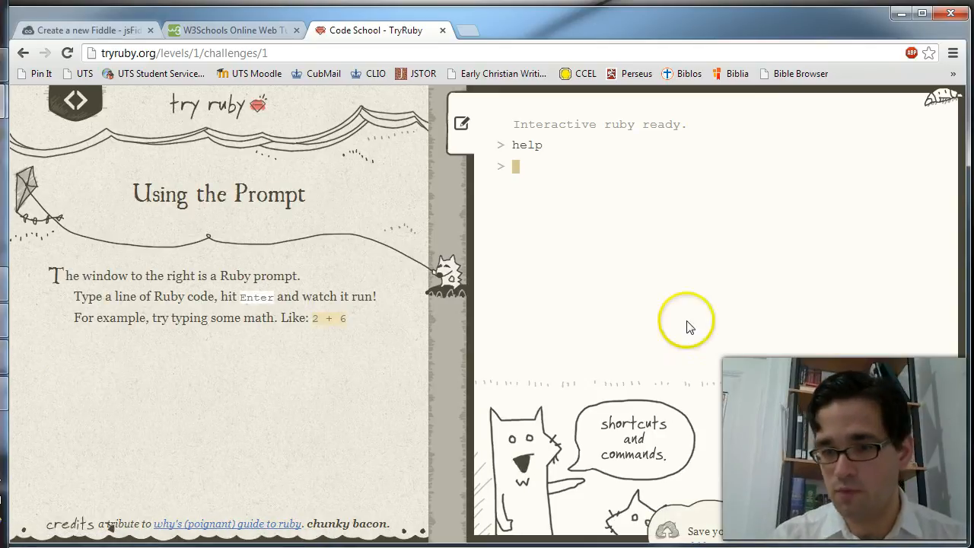
mouse_move(606, 332)
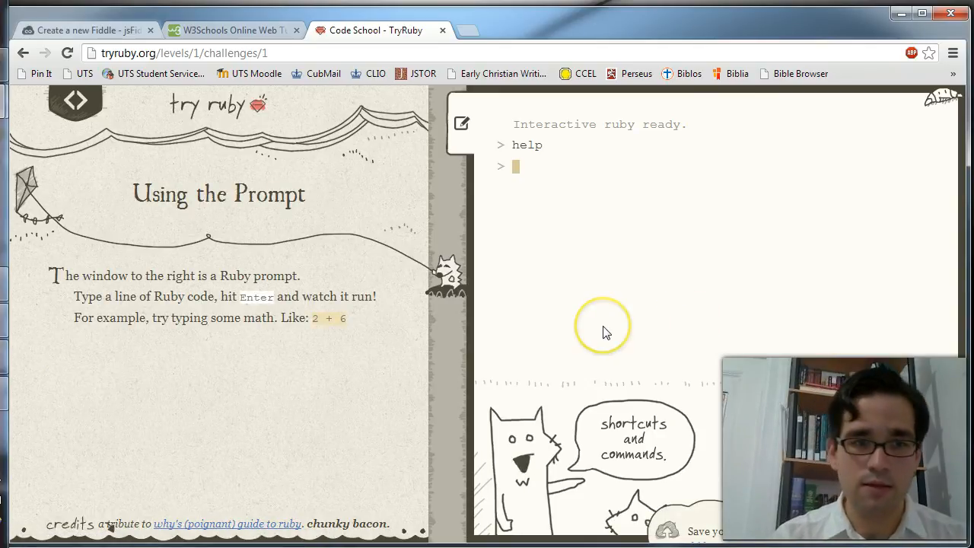
mouse_move(469, 315)
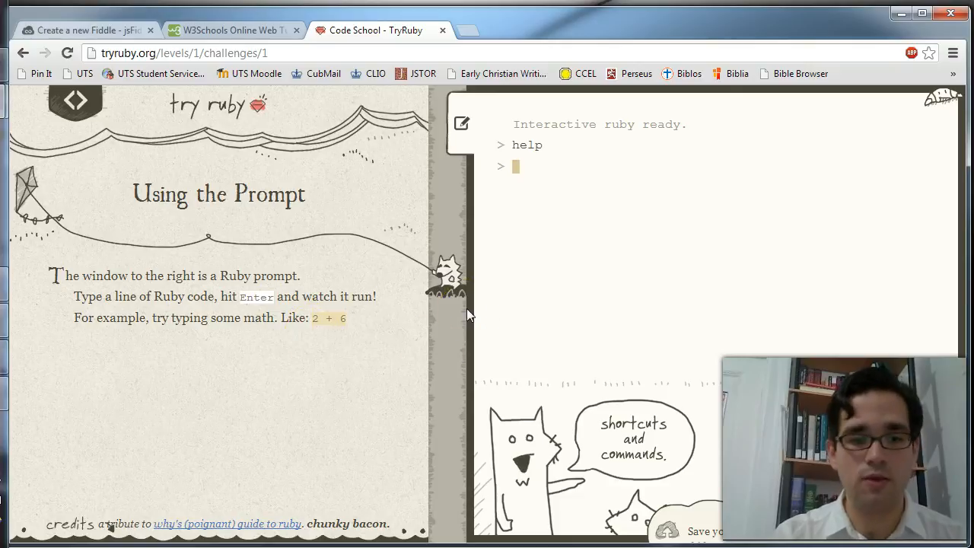
type("2+")
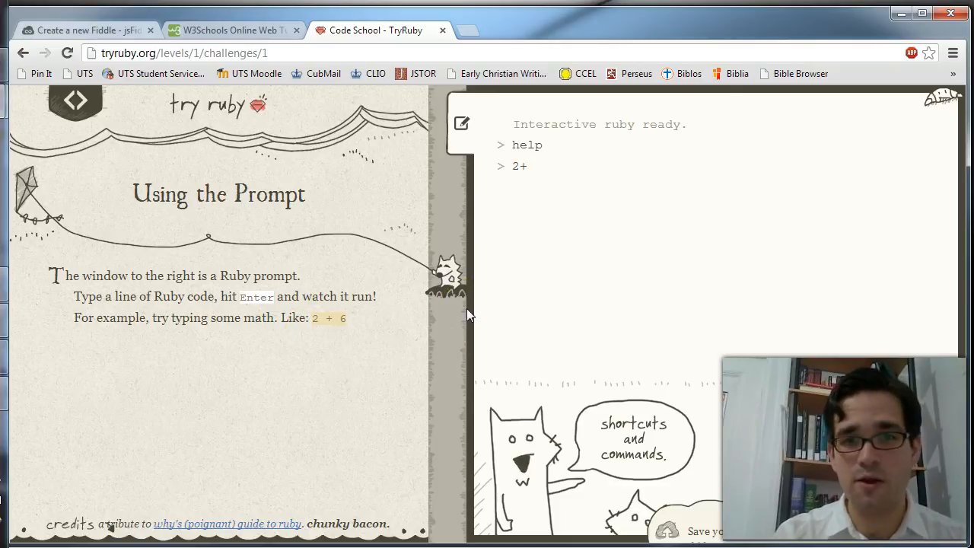
type("+6")
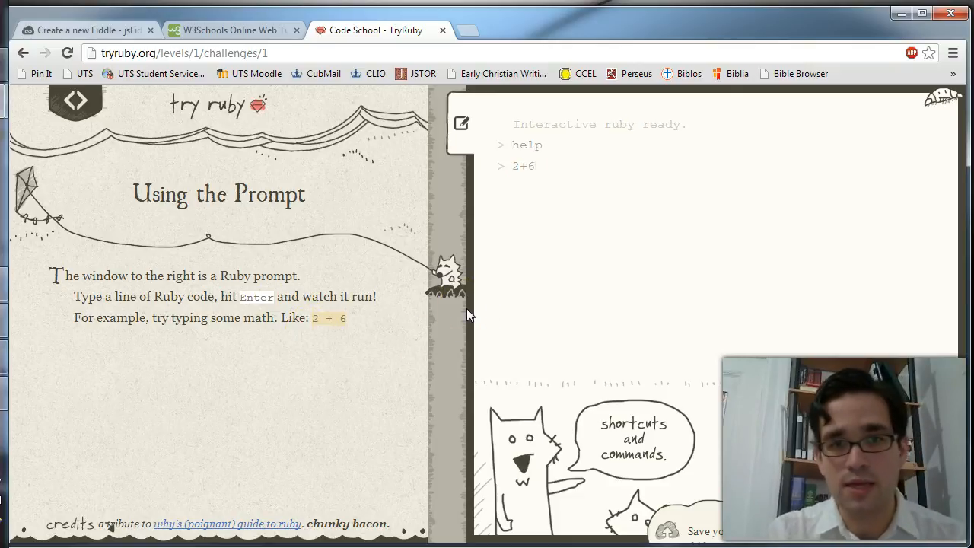
key("Enter")
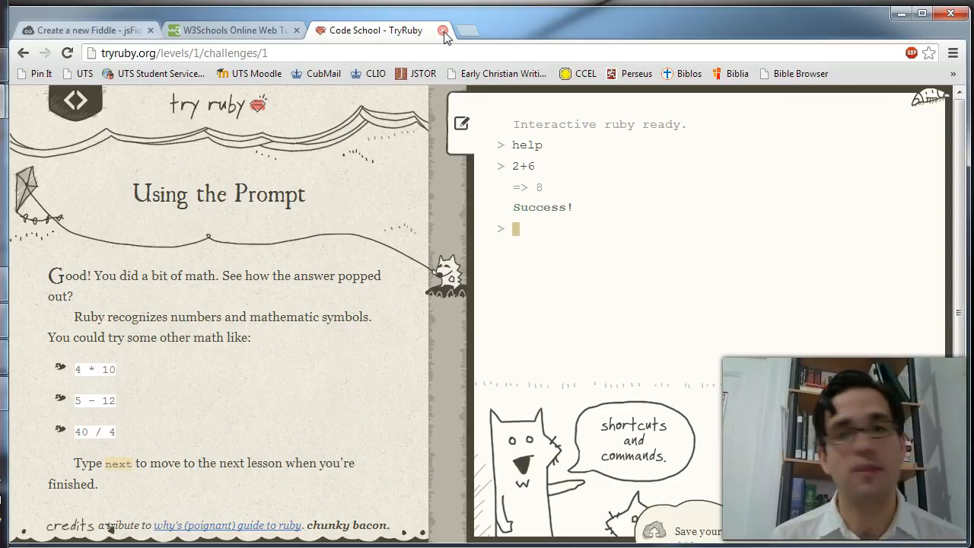
Step: Close the TryRuby tab so the W3Schools home page is showing
left_click(445, 30)
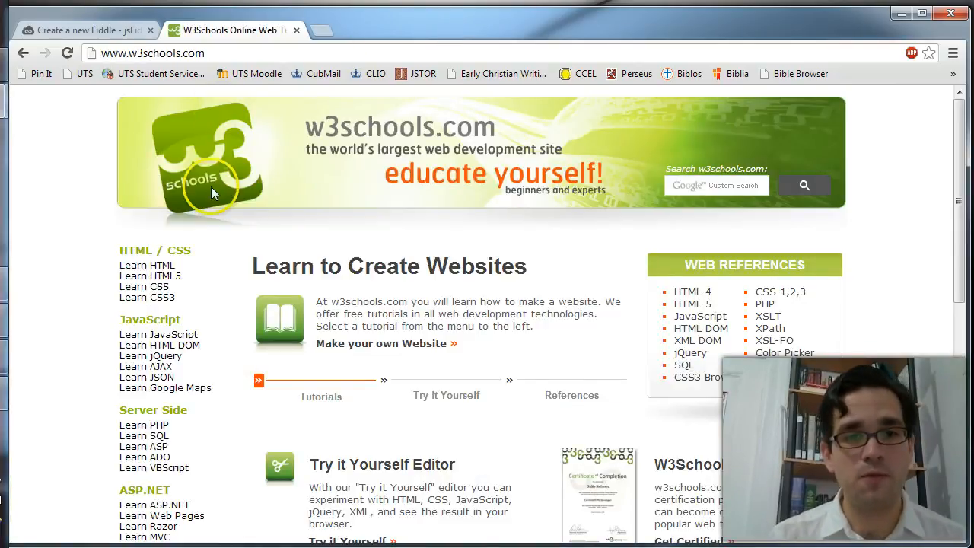
mouse_move(392, 177)
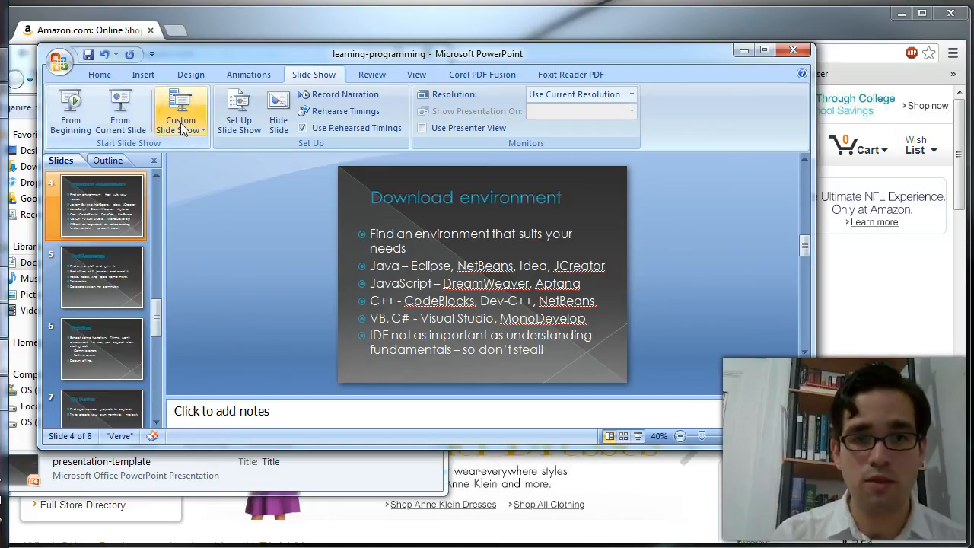
mouse_move(277, 110)
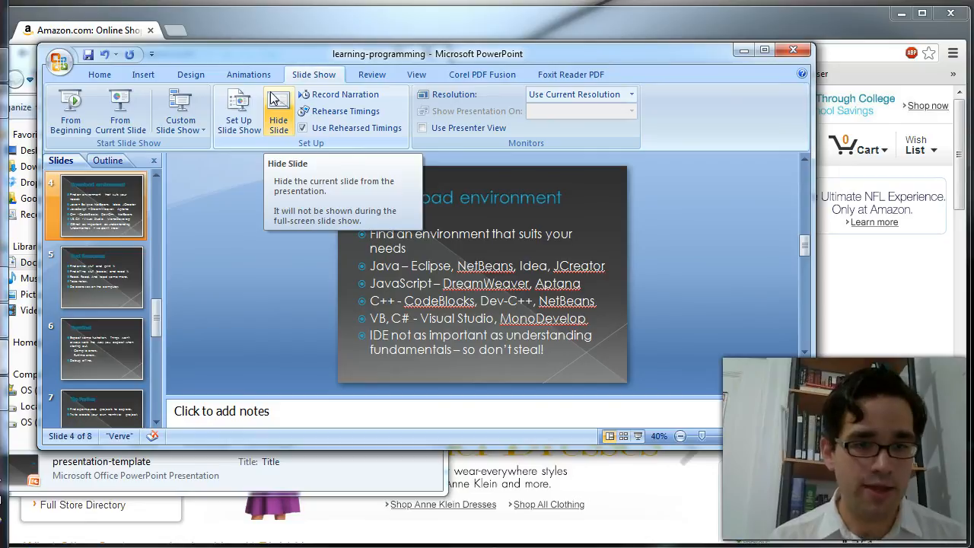
mouse_move(585, 210)
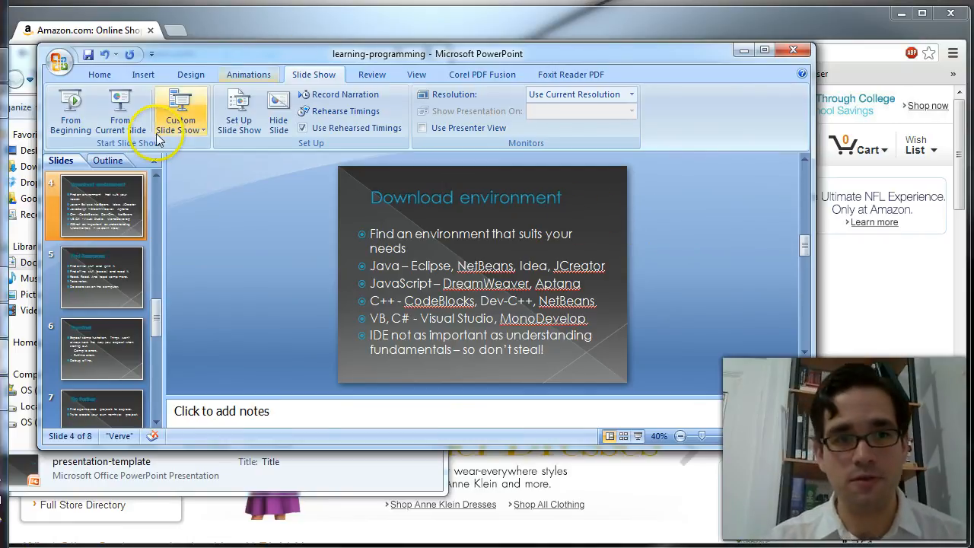
mouse_move(223, 220)
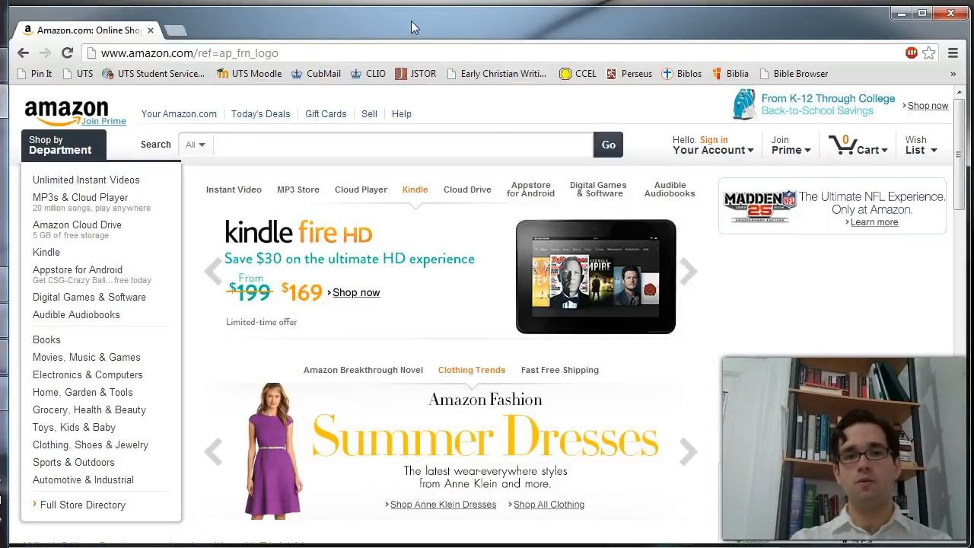
mouse_move(341, 146)
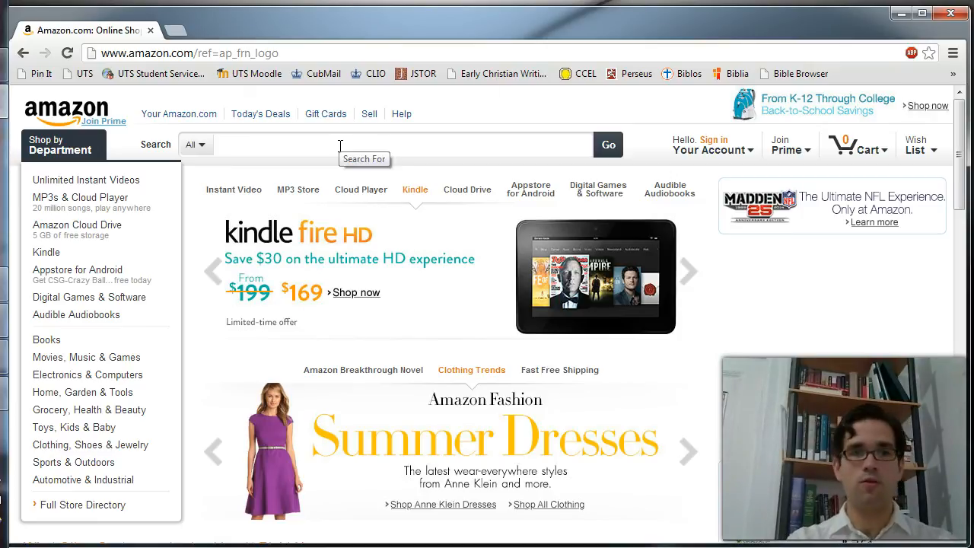
Step: Search Amazon for 'java', listing books led by What's New in Java 7?
type("j")
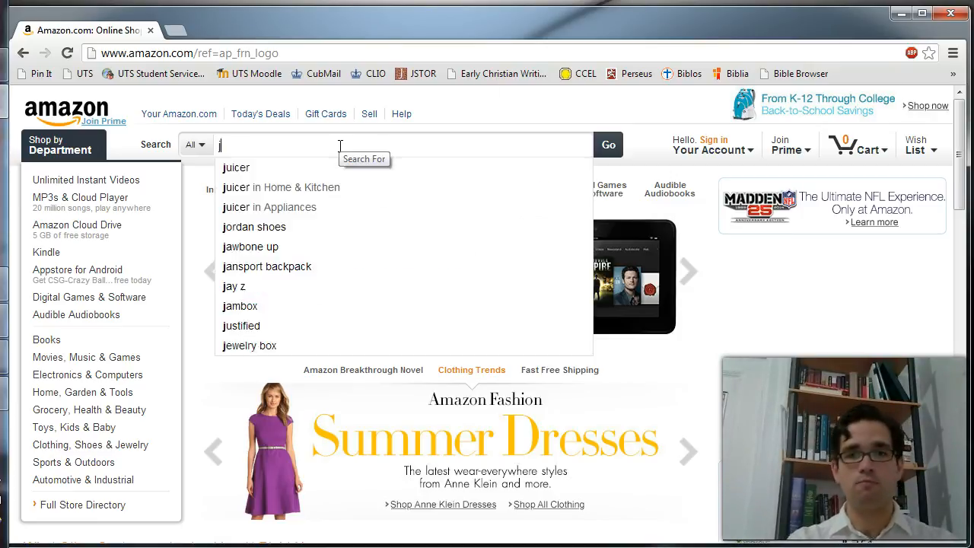
type("ava")
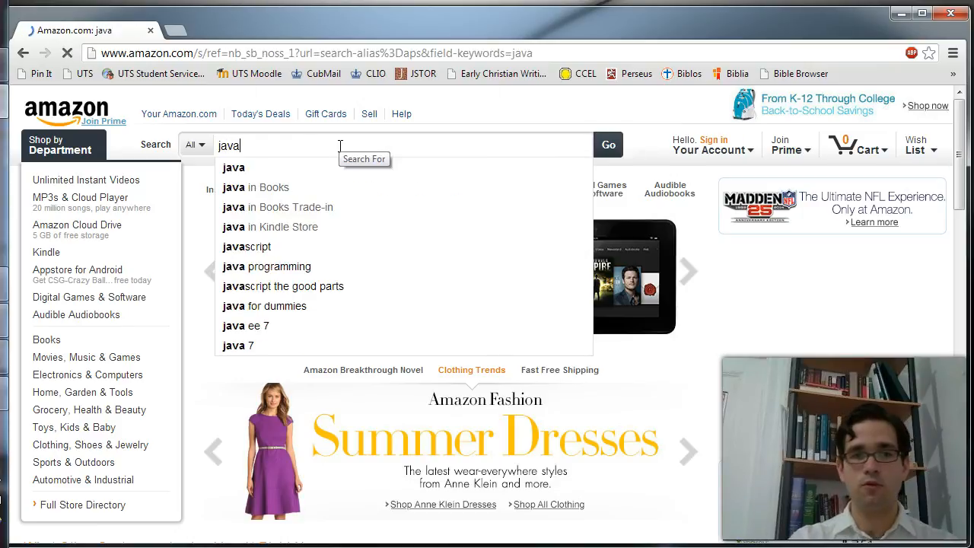
left_click(609, 144)
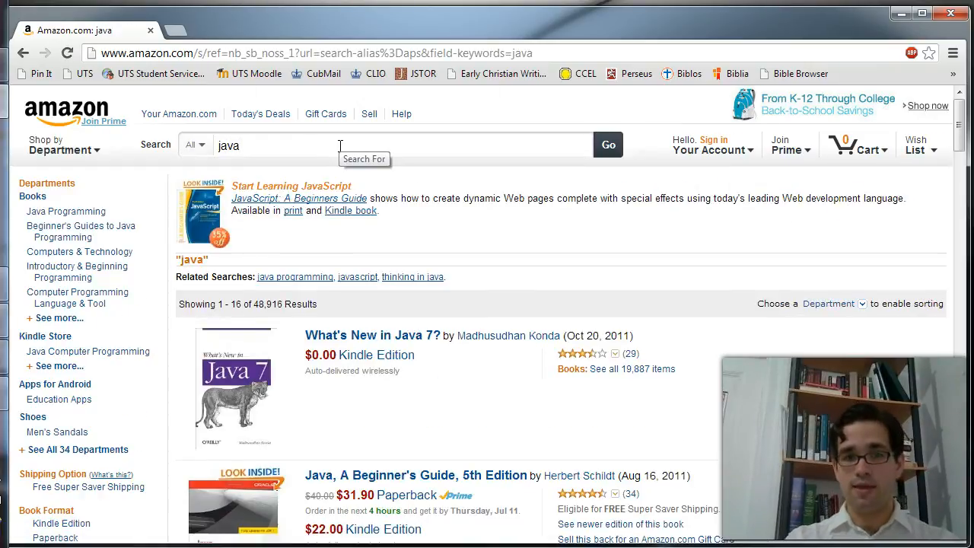
scroll("down", 3)
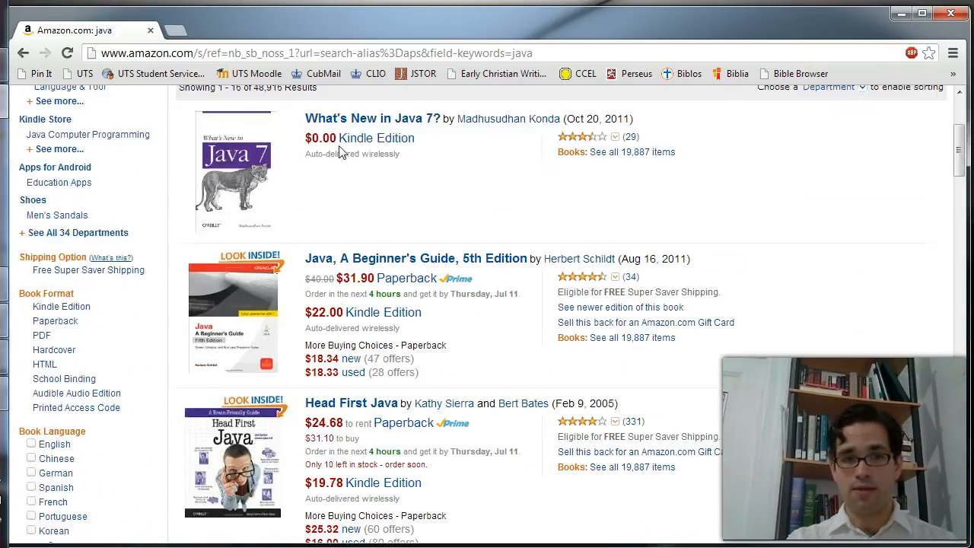
scroll("up", 3)
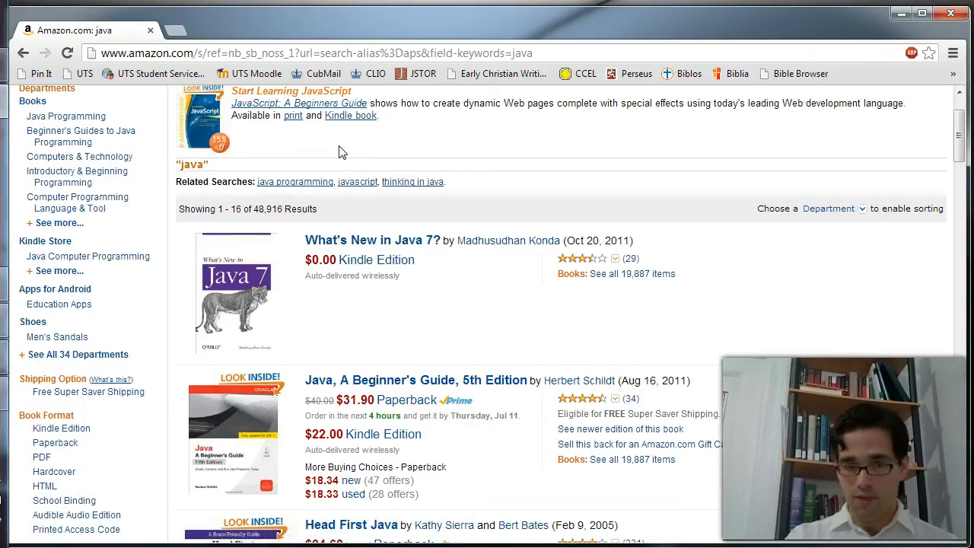
scroll("down", 3)
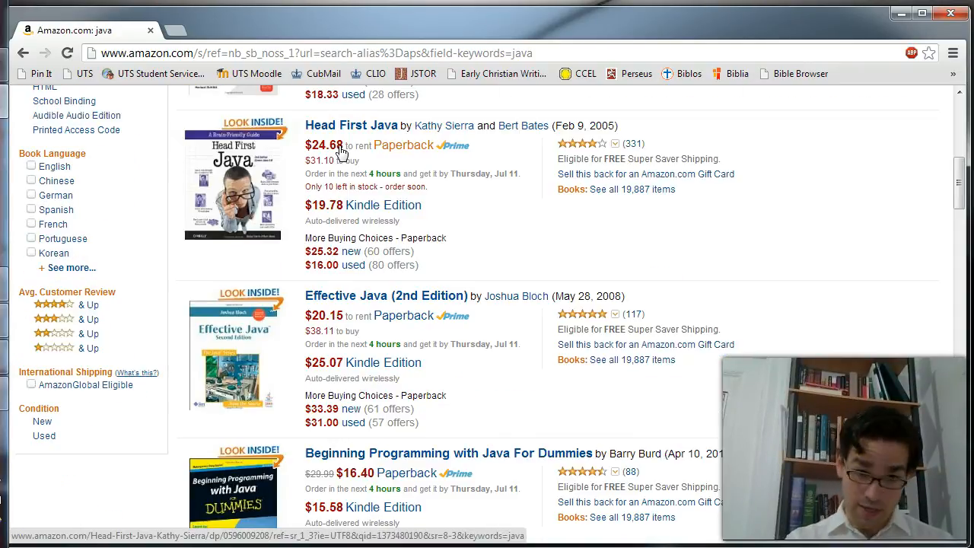
scroll("down", 3)
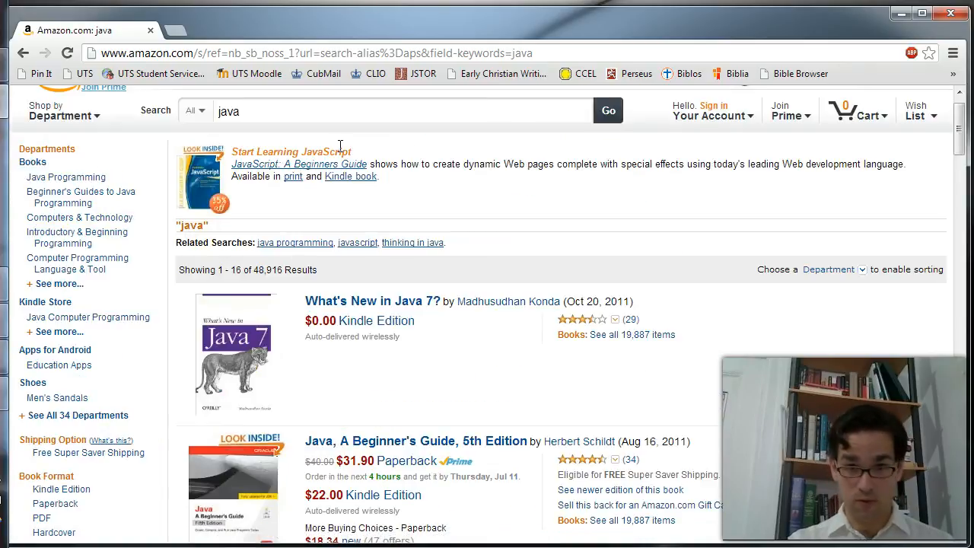
scroll("down", 3)
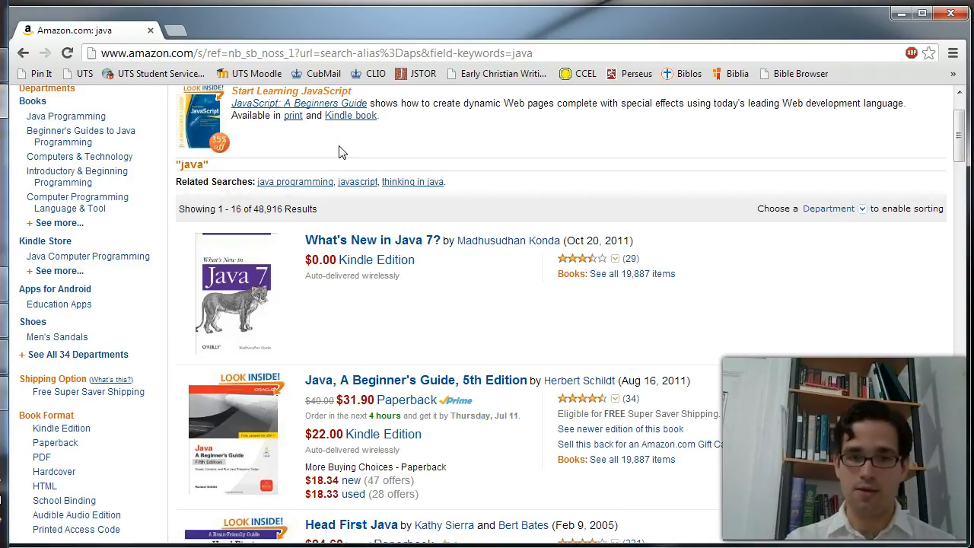
scroll("down", 3)
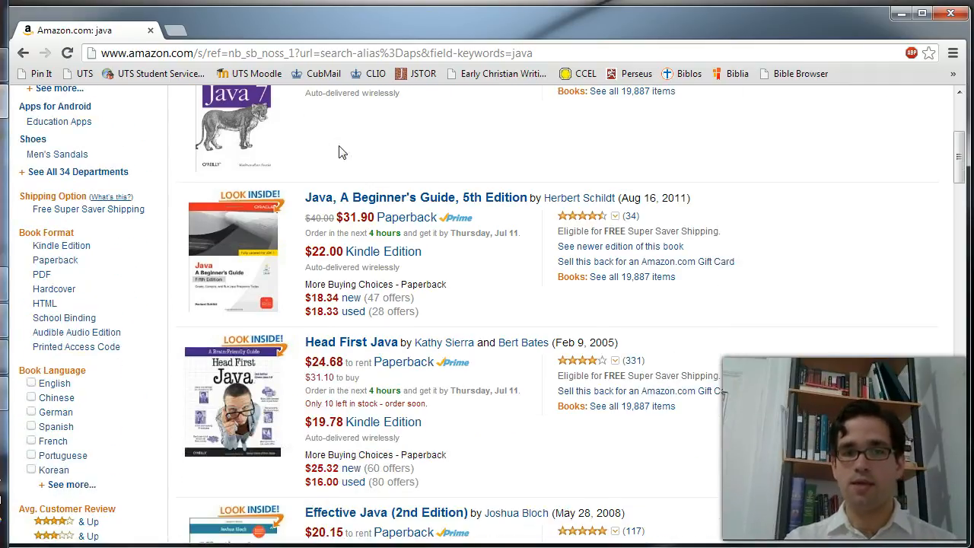
scroll("down", 3)
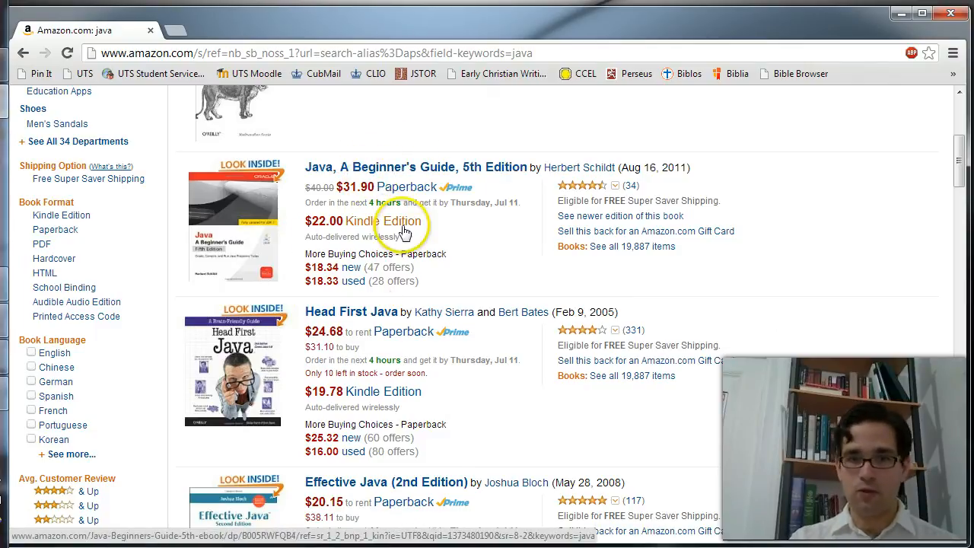
mouse_move(502, 287)
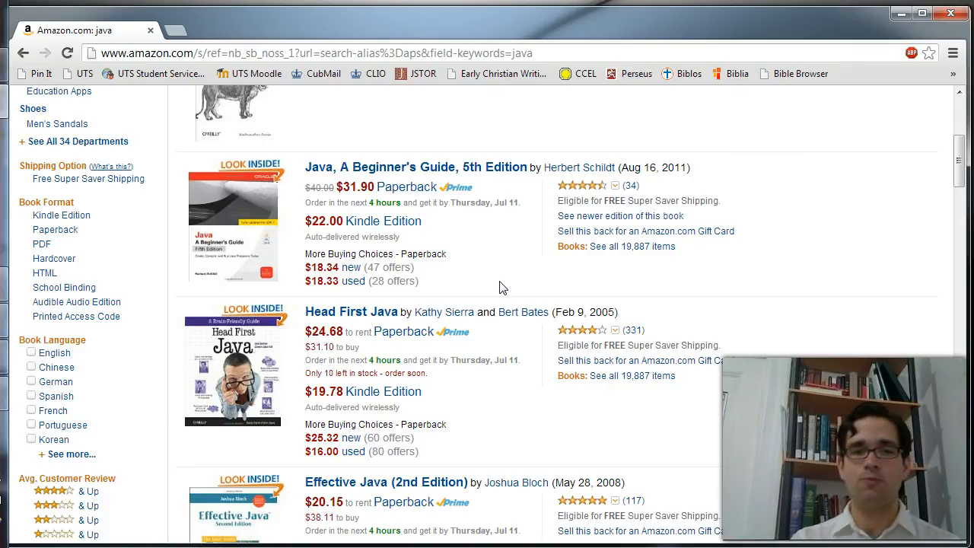
scroll("down", 3)
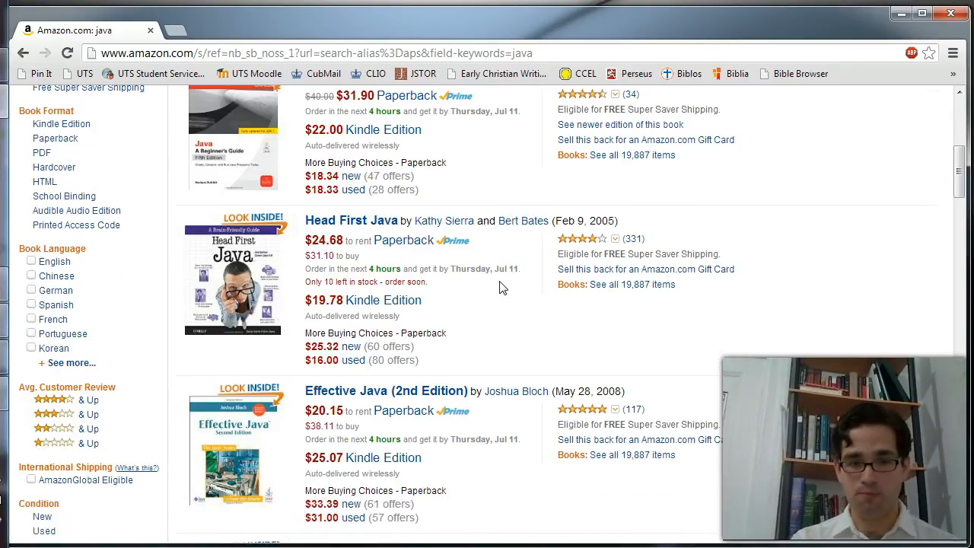
scroll("up", 3)
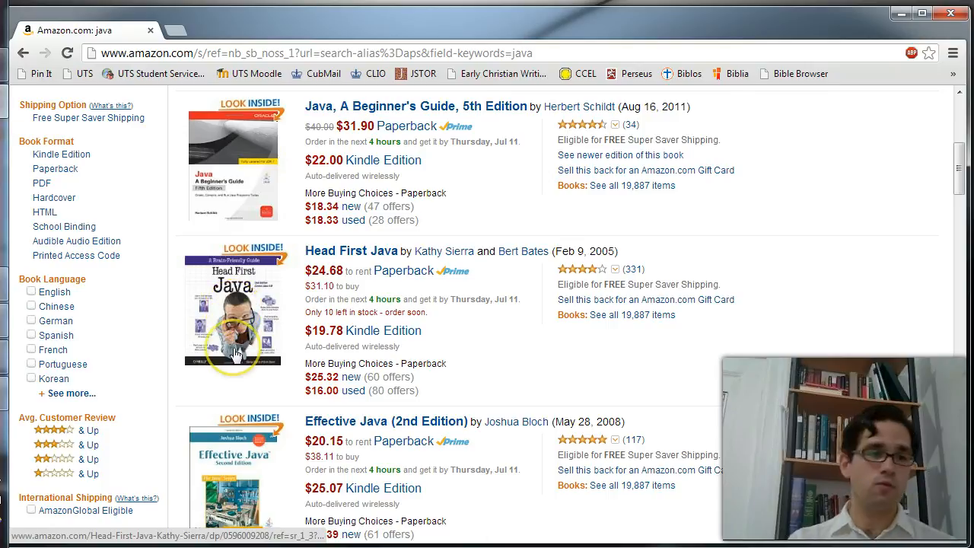
mouse_move(350, 329)
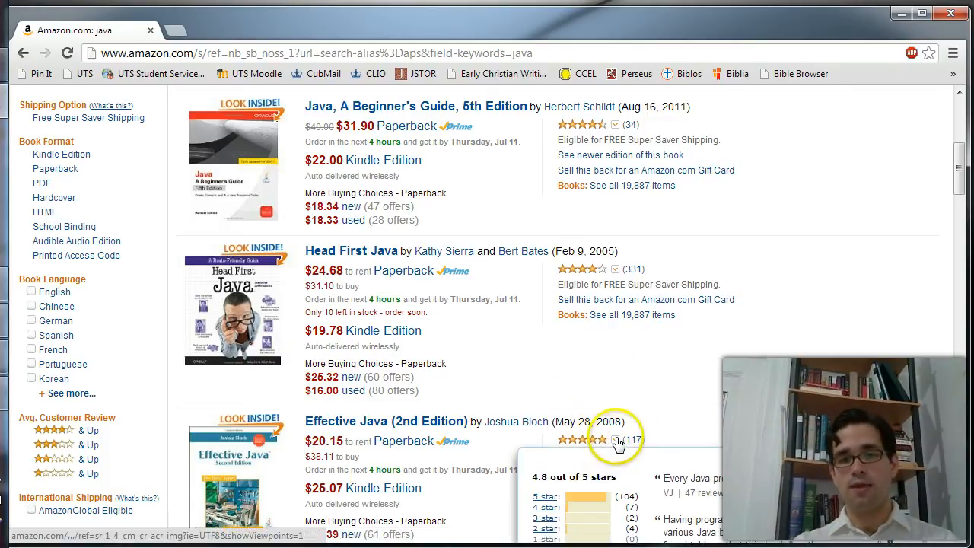
mouse_move(596, 123)
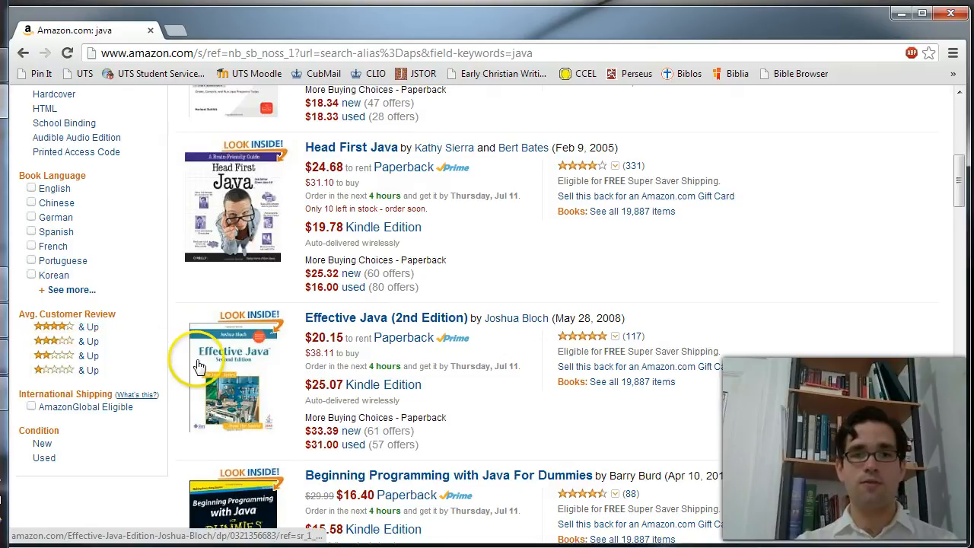
Step: Scroll through the Amazon java book results before returning to the slides
scroll("up", 3)
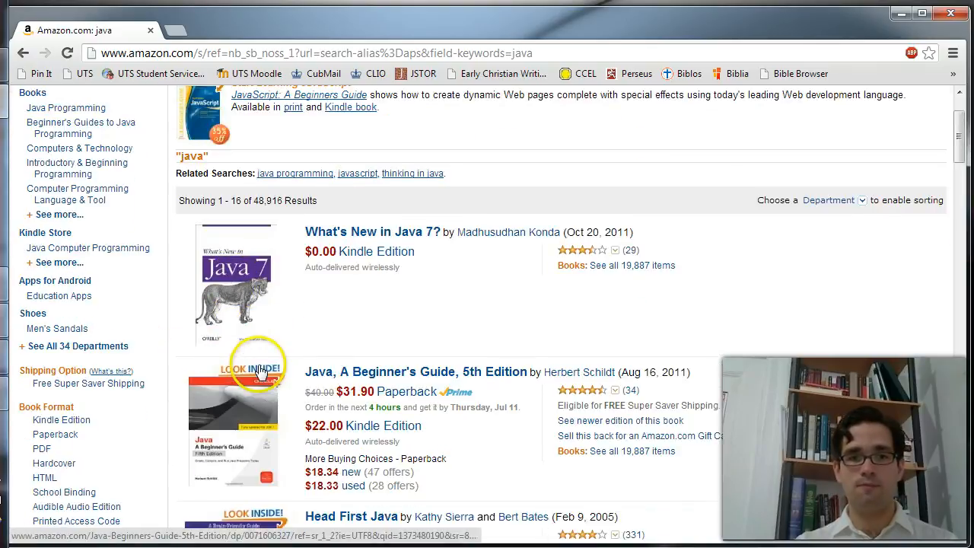
scroll("down", 3)
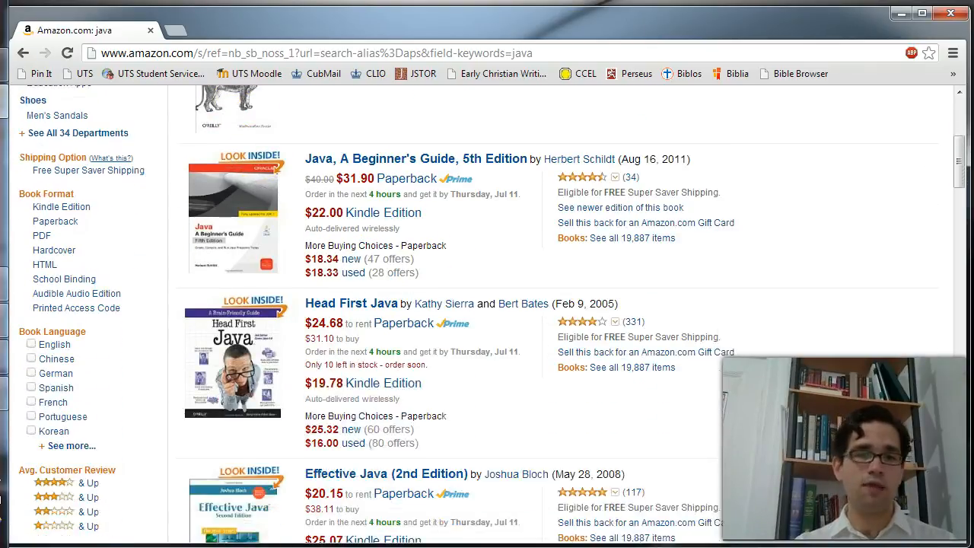
scroll("down", 3)
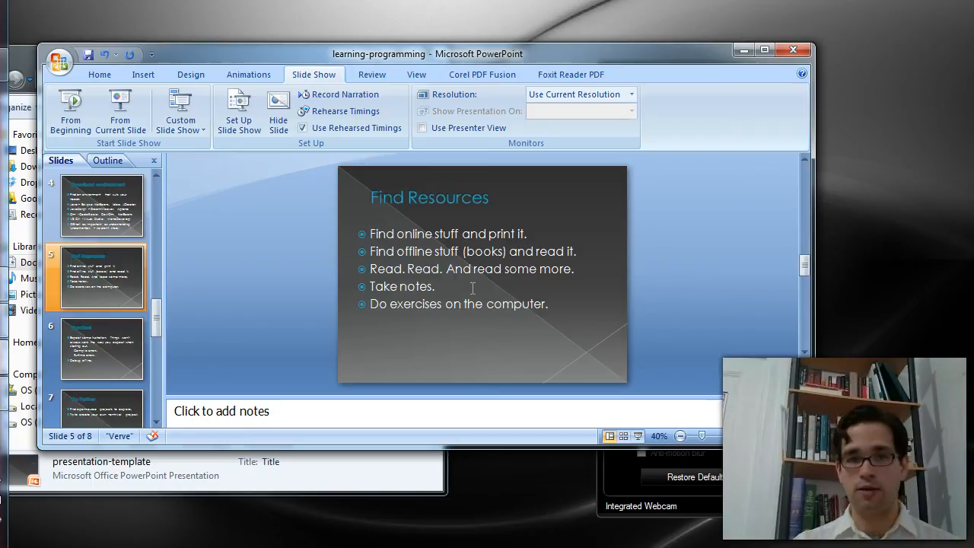
Step: Advance through the 'Go Further' slide to the final 'Have Fun!' slide (8 of 8)
left_click(100, 347)
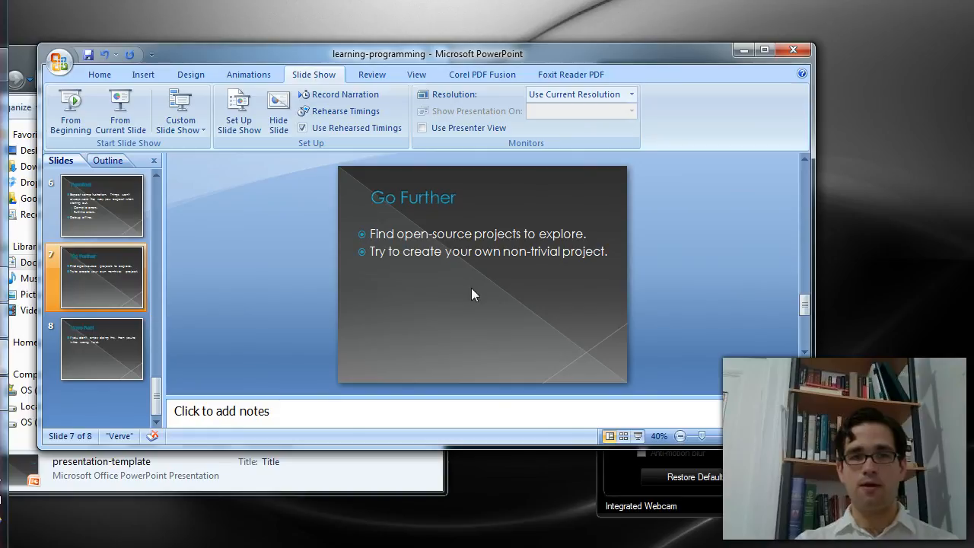
left_click(101, 348)
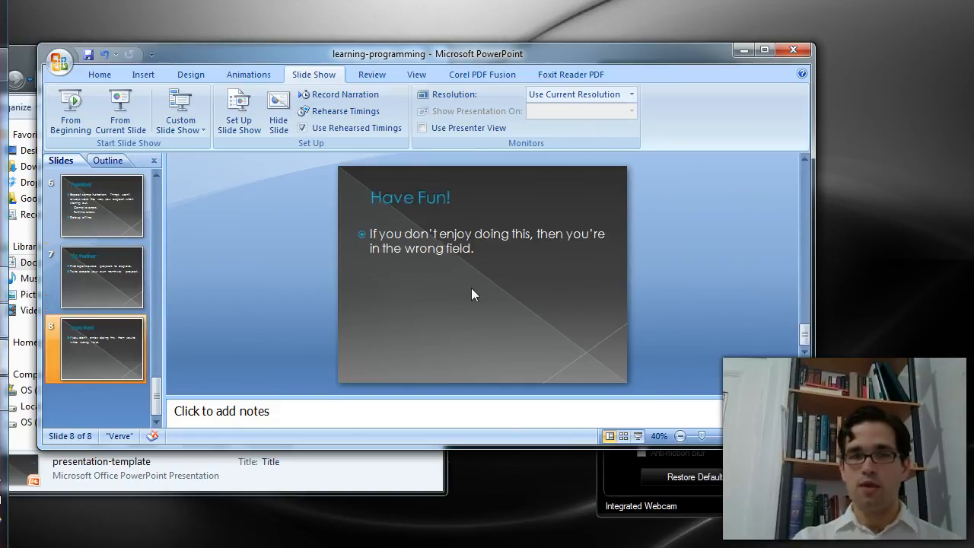